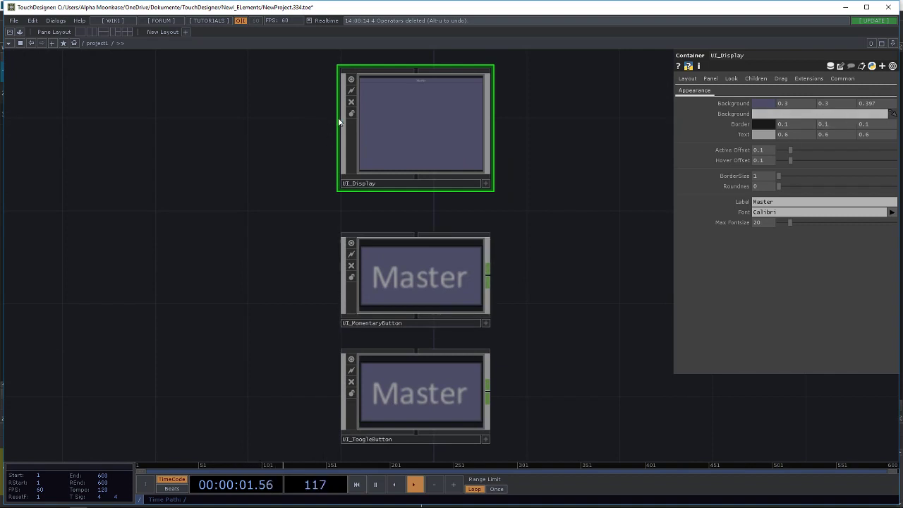
# Scroll the Look page to reach the pink Background and blue Border colour settings.
pyautogui.scroll(-3)
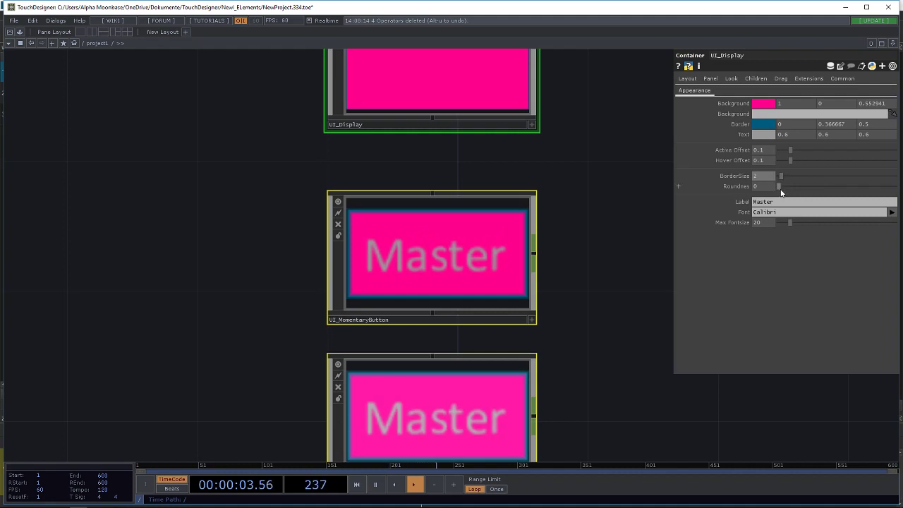
# Raise the Roundness slider and choose Segoe Print as the label font, then select the momentary button.
pyautogui.moveTo(780, 187); pyautogui.dragTo(796, 187)
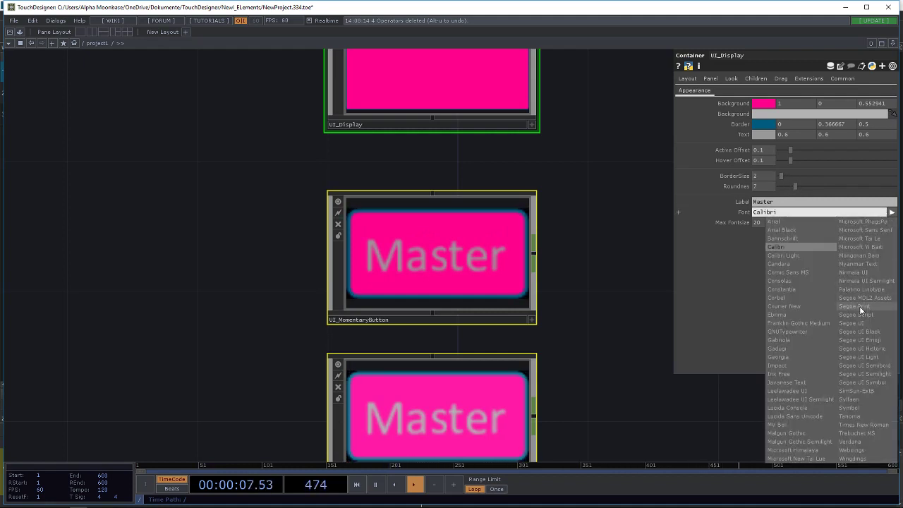
pyautogui.click(854, 306)
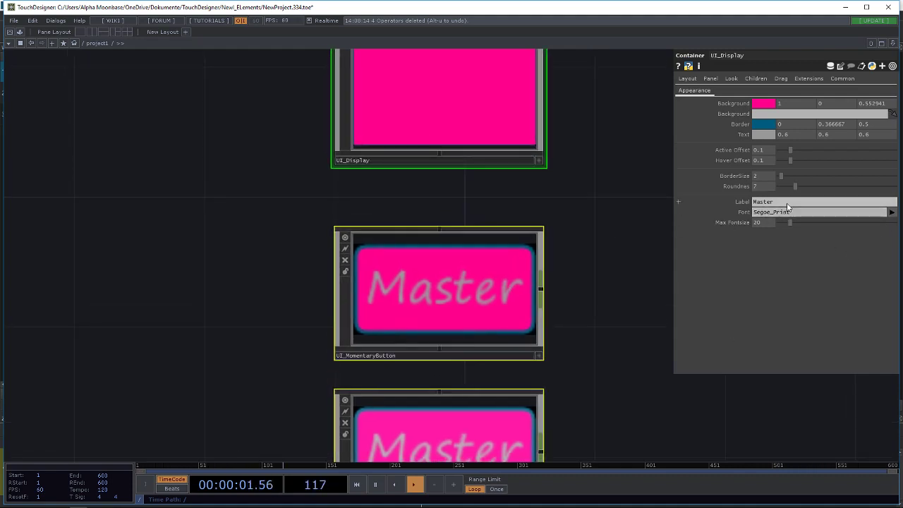
pyautogui.click(437, 292)
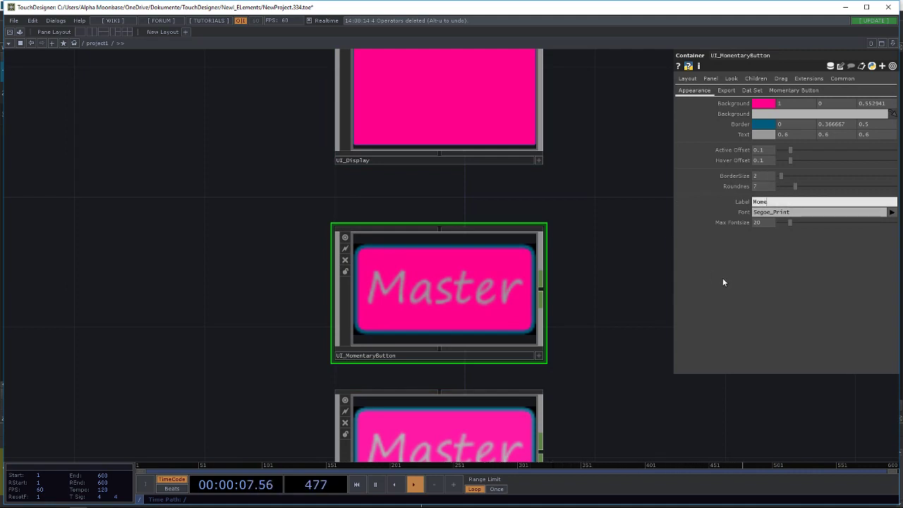
# Enter 'Momentary' as the momentary button's Label text.
pyautogui.write('Momentary+')
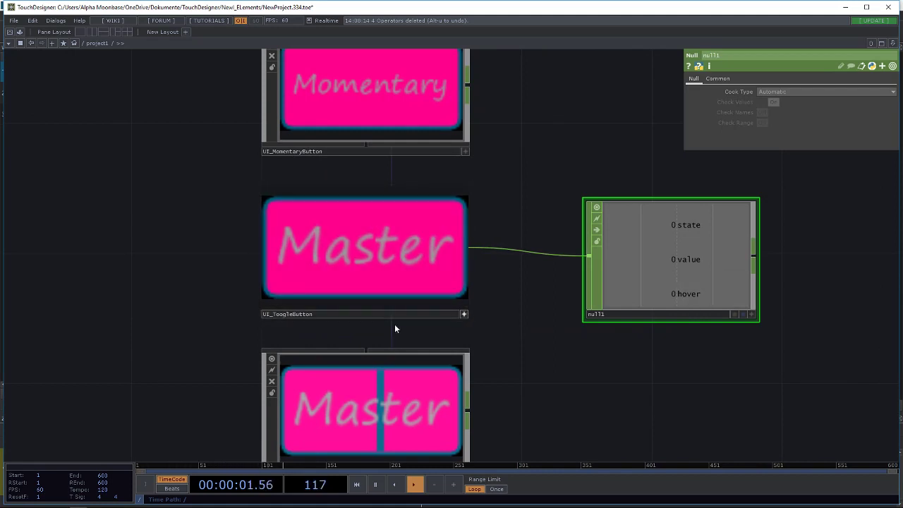
# Switch the toggle button on and back off to verify its state output.
pyautogui.click(364, 247)
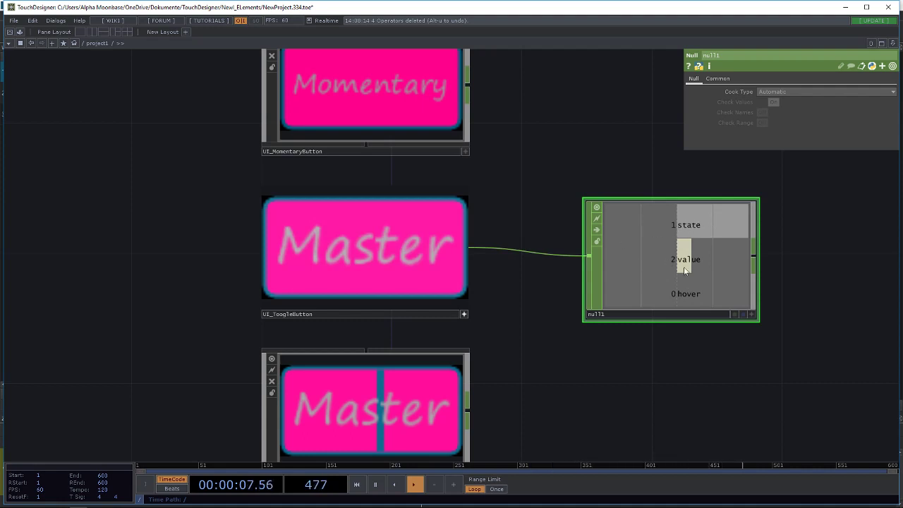
pyautogui.click(364, 247)
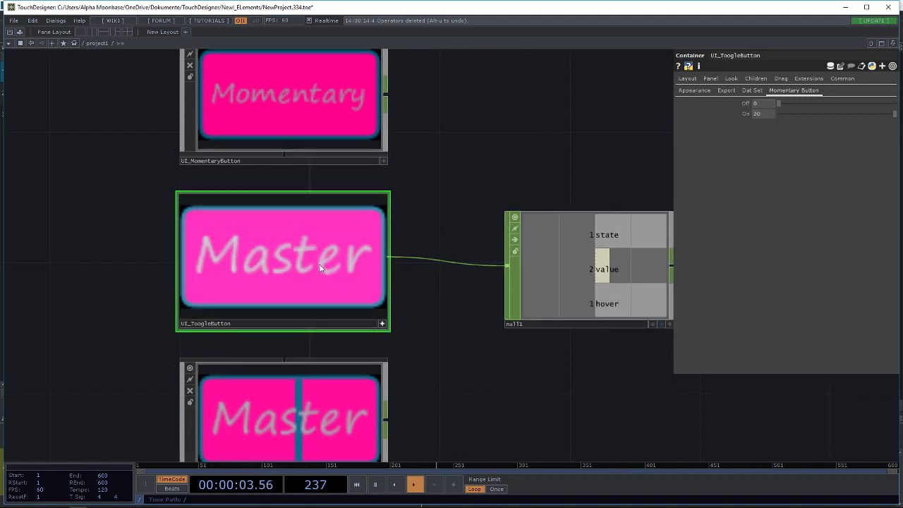
pyautogui.click(282, 257)
pyautogui.write("op('/project1/UI_Slider').SetValue(")
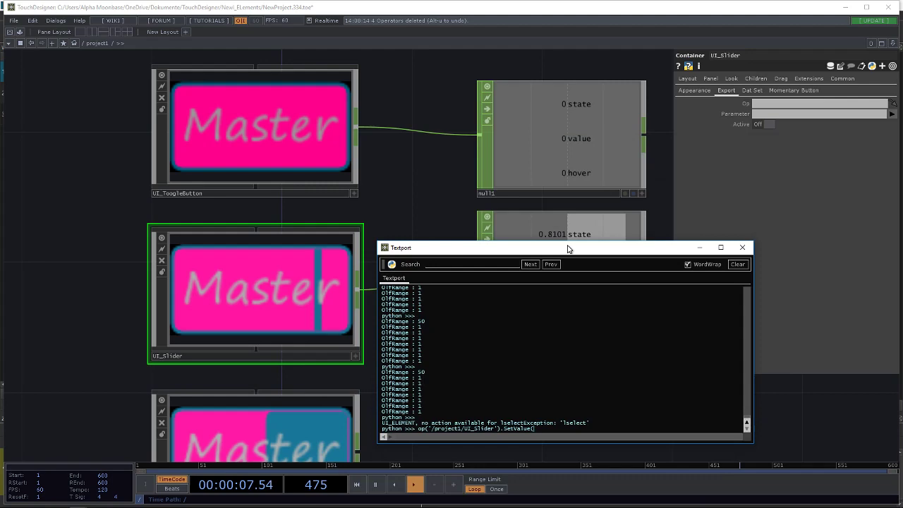
# Move the textport aside, print op('/project1/UT_Slider').GetValue(), then close the textport.
pyautogui.moveTo(567, 247); pyautogui.dragTo(257, 193)
pyautogui.write('20')
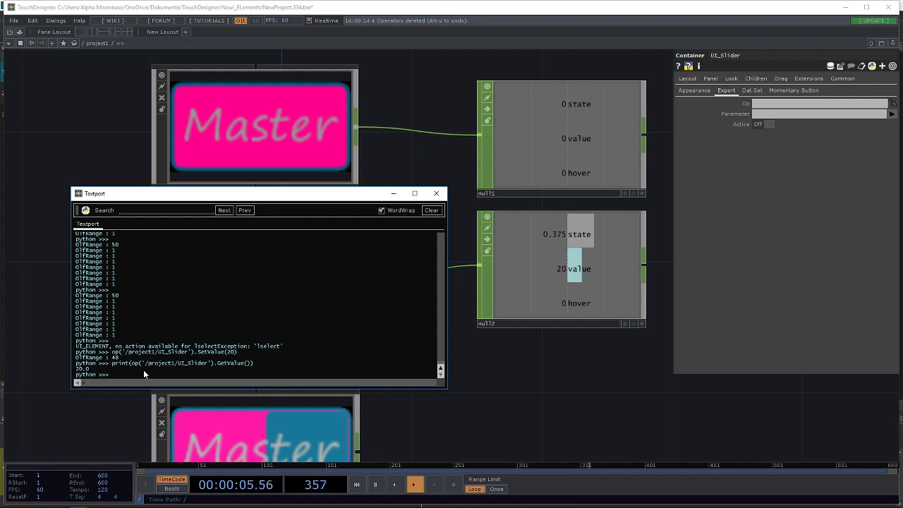
pyautogui.write("print(op('/project1/UT_Slider').GetVa()")
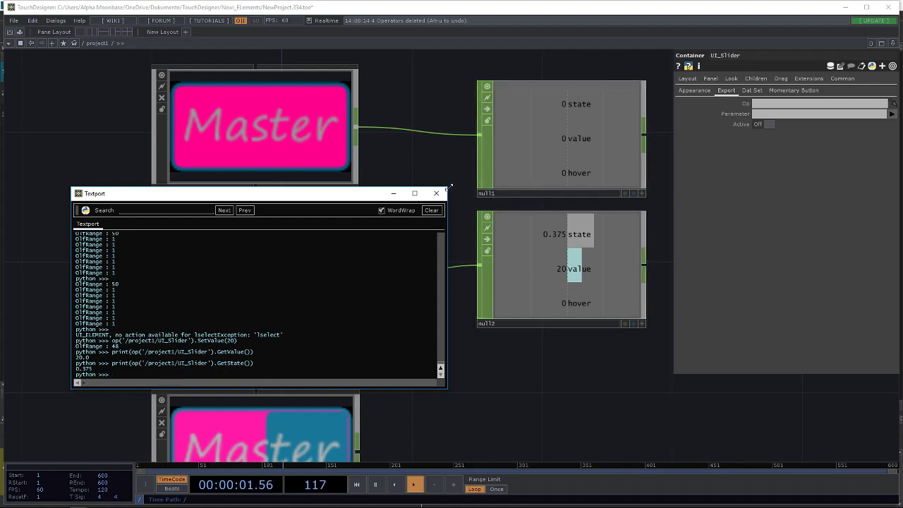
pyautogui.click(436, 191)
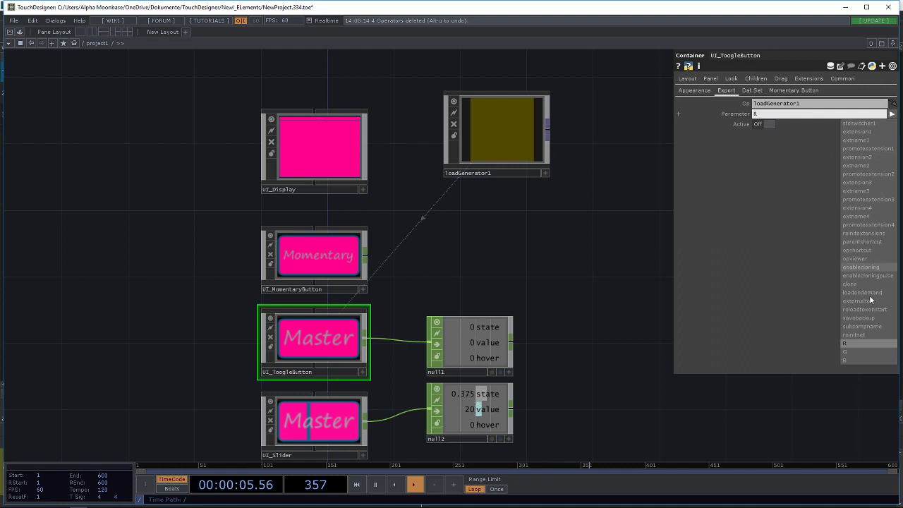
# Pick the generator parameter as the toggle button's export target and turn the export Active.
pyautogui.click(844, 351)
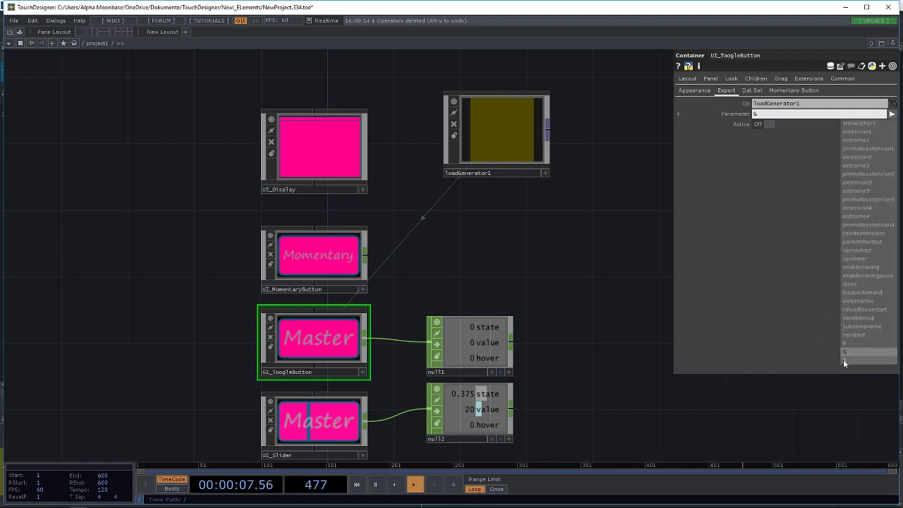
pyautogui.click(771, 124)
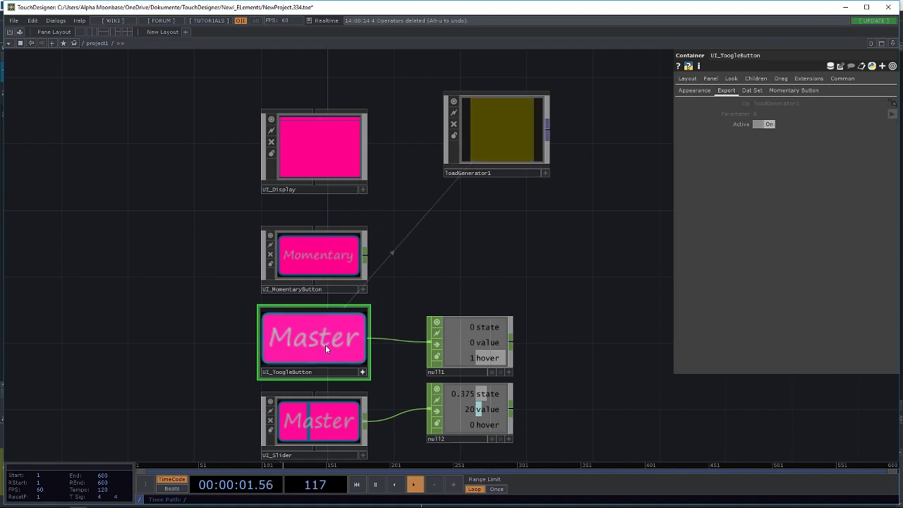
pyautogui.click(495, 134)
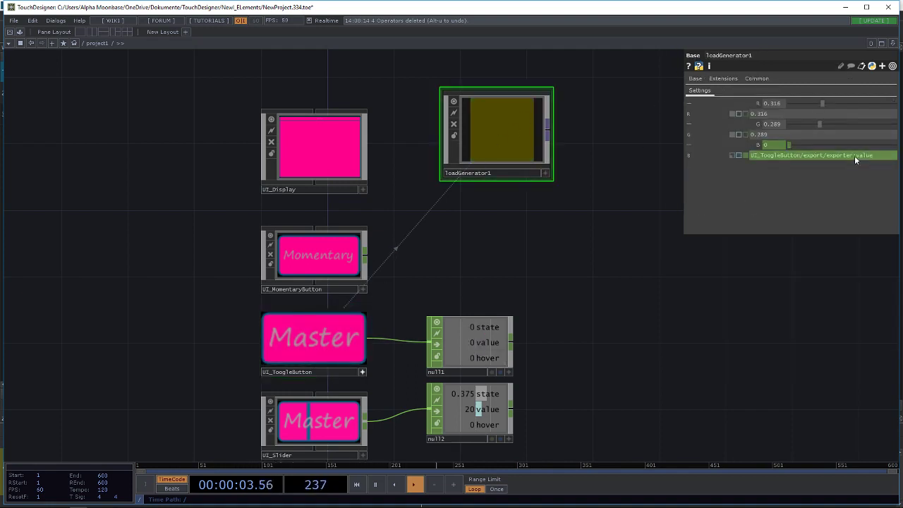
pyautogui.click(314, 337)
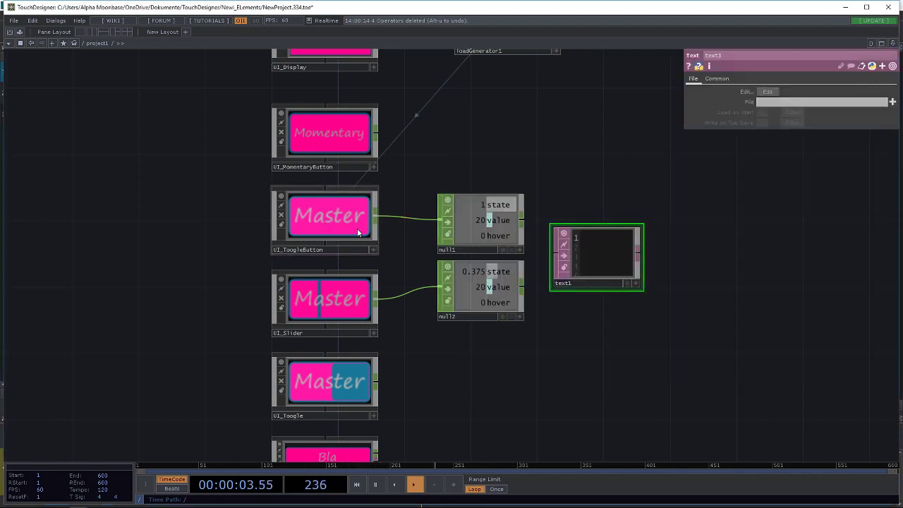
# Select the toggle button and toggle it four times so text1 alternates between 20.0 and 0.0.
pyautogui.click(329, 214)
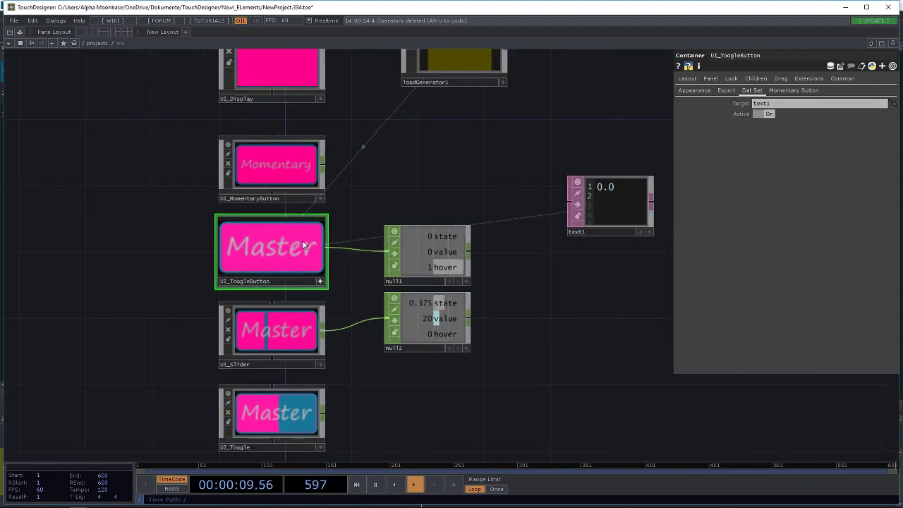
pyautogui.click(271, 251)
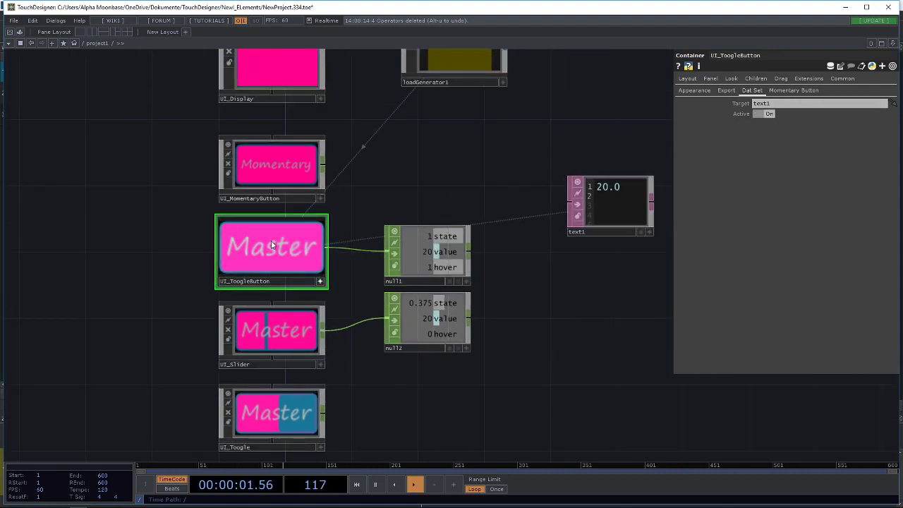
pyautogui.click(271, 247)
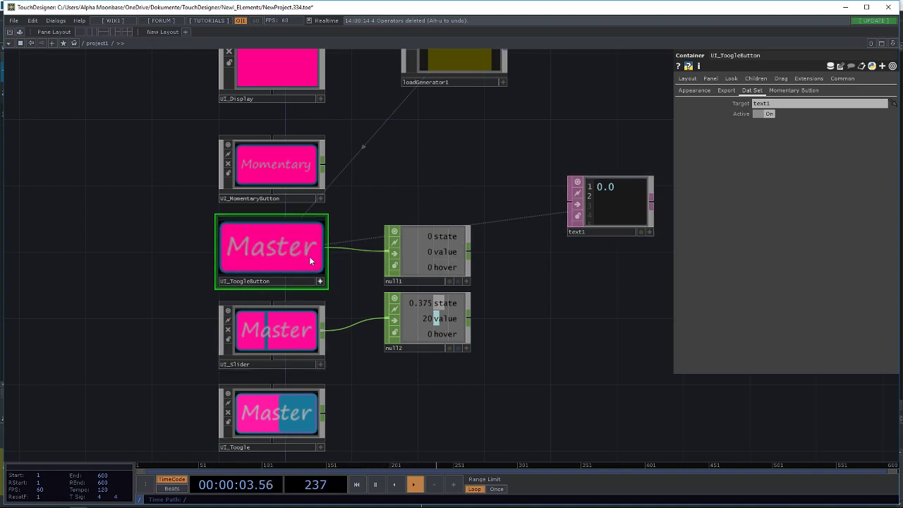
pyautogui.click(271, 247)
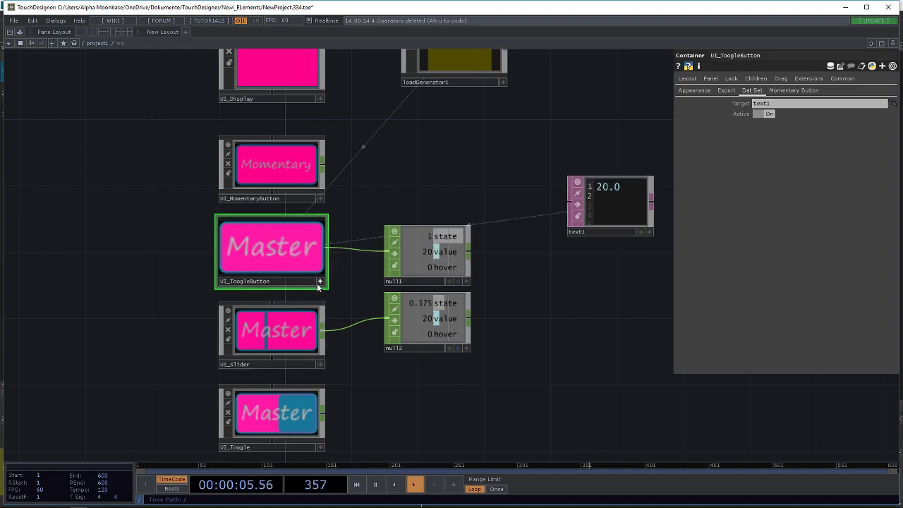
pyautogui.click(271, 247)
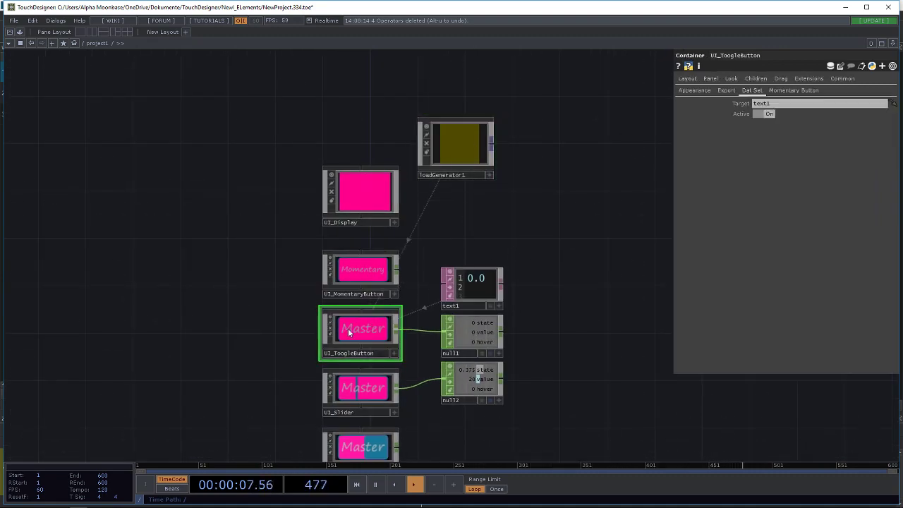
# Bring up the toggle button's Appearance page and scroll through its background, offset and font settings.
pyautogui.rightClick(364, 327)
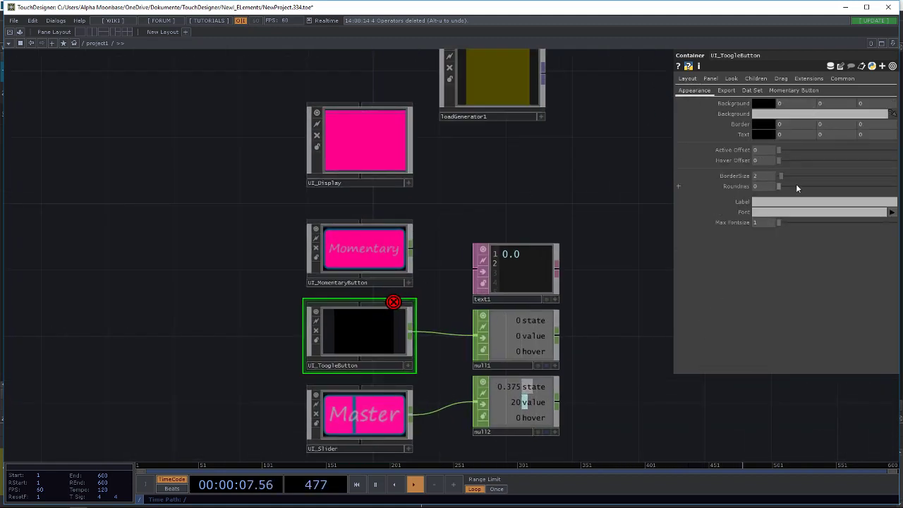
pyautogui.click(892, 211)
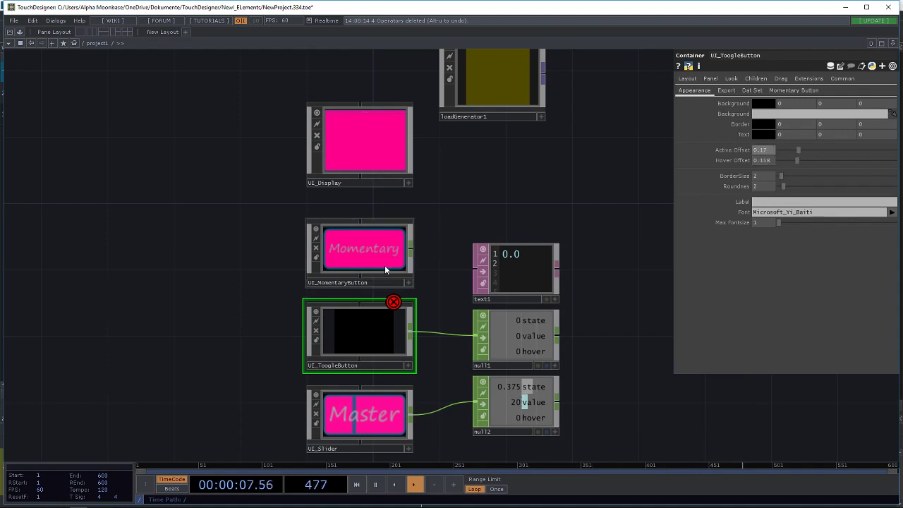
pyautogui.scroll(-3)
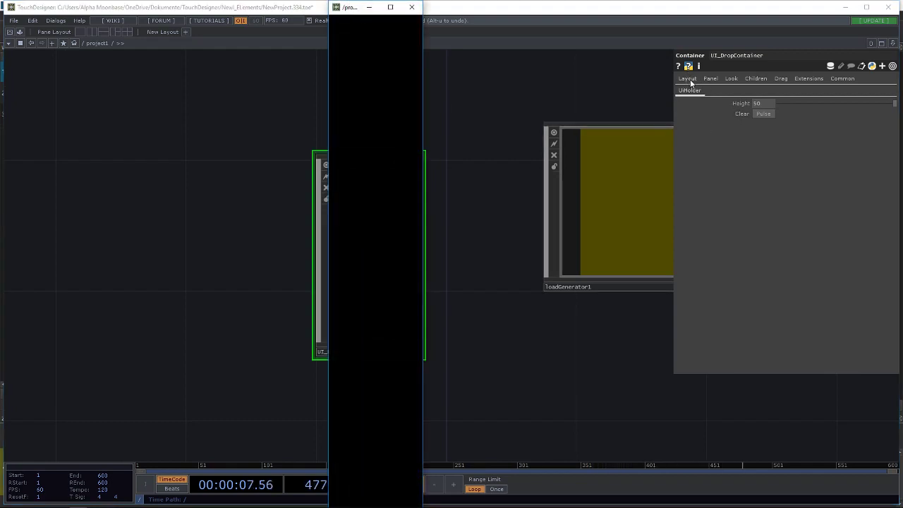
# View the drop container's Layout page, then select toolGenerator1 to try its R/G/B sliders.
pyautogui.click(686, 79)
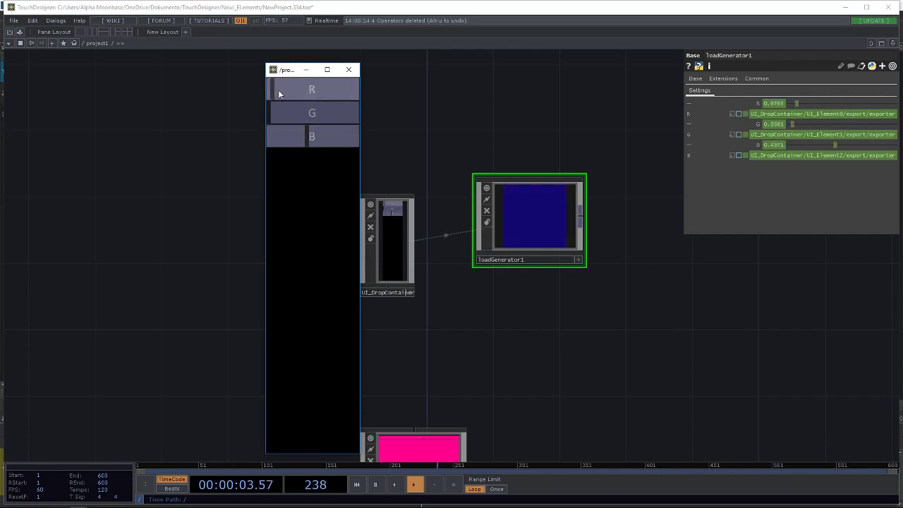
pyautogui.click(388, 243)
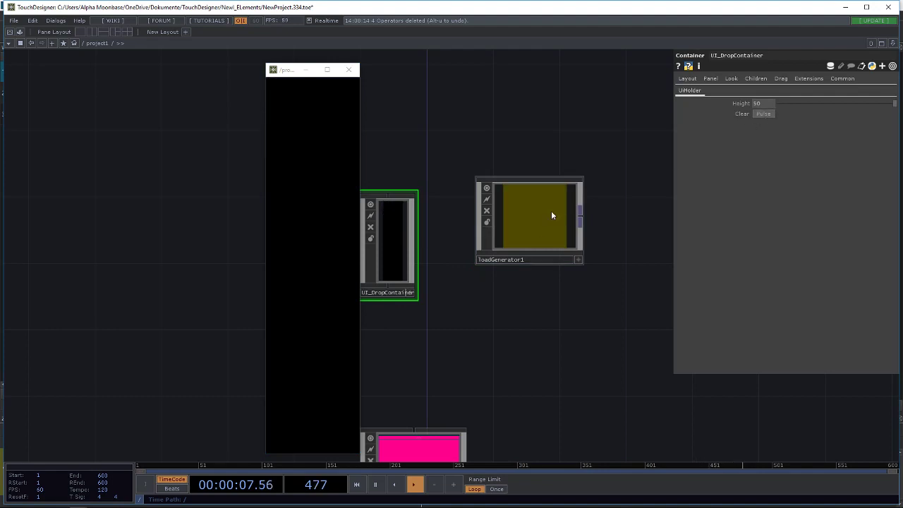
pyautogui.click(529, 219)
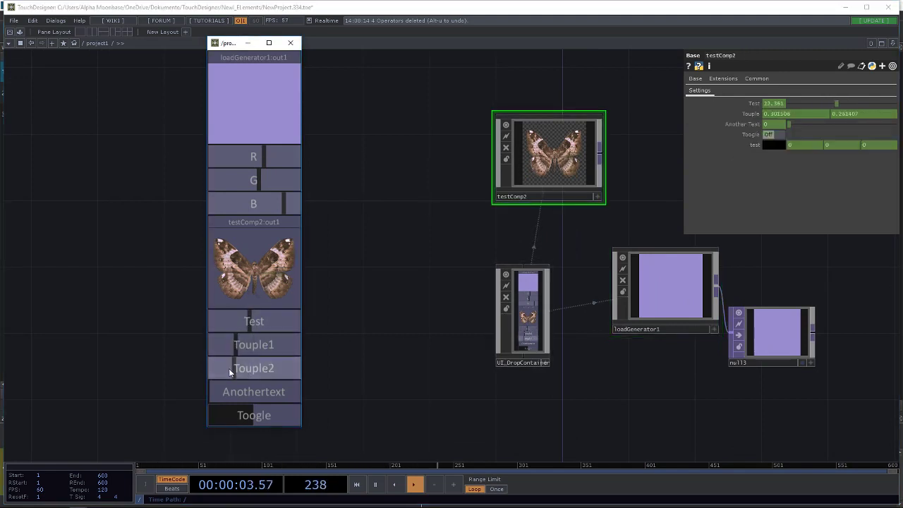
# Try the Touple2 button inside the filled drop container interface.
pyautogui.click(522, 314)
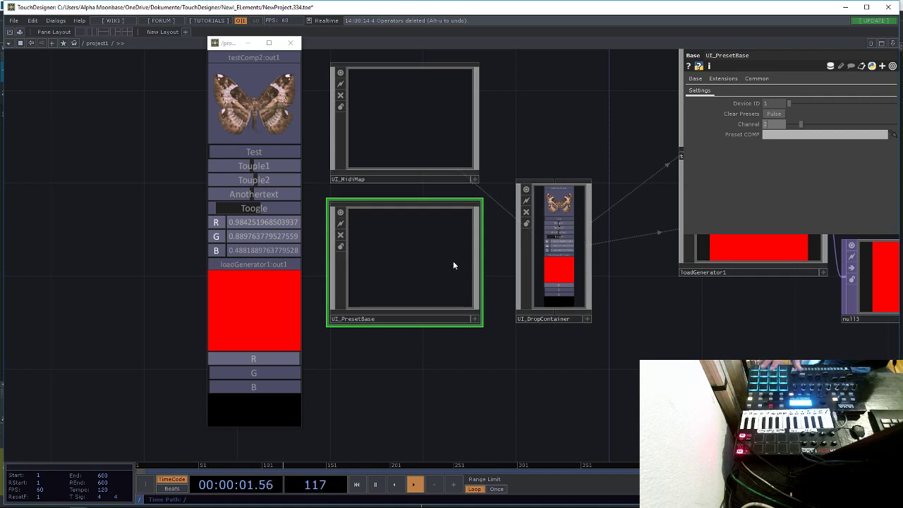
pyautogui.moveTo(416, 258)
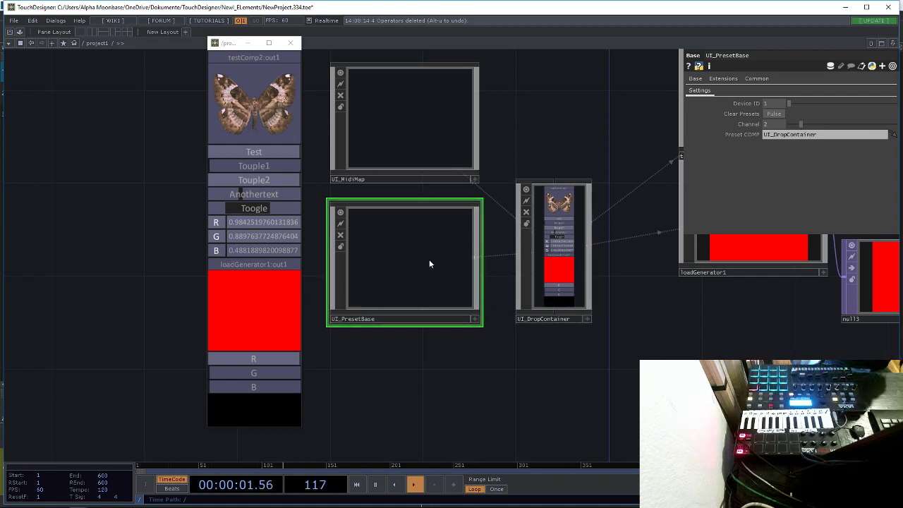
pyautogui.moveTo(416, 253)
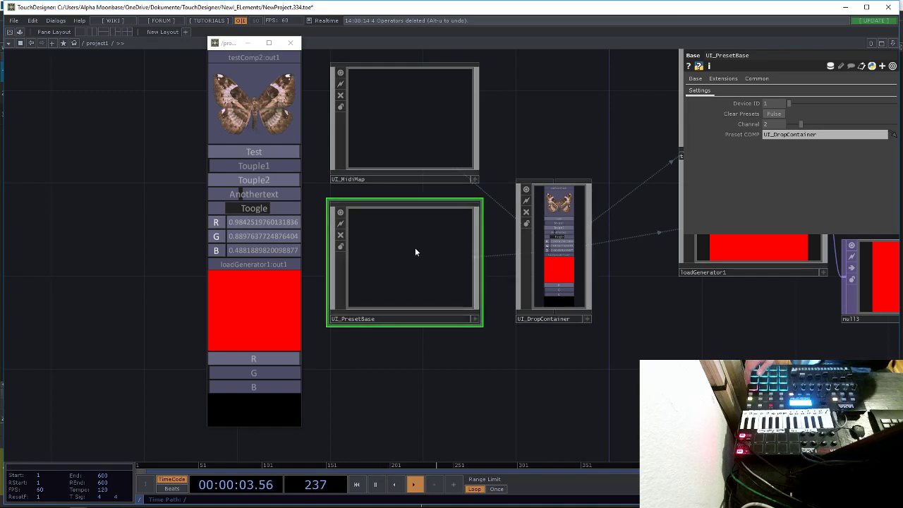